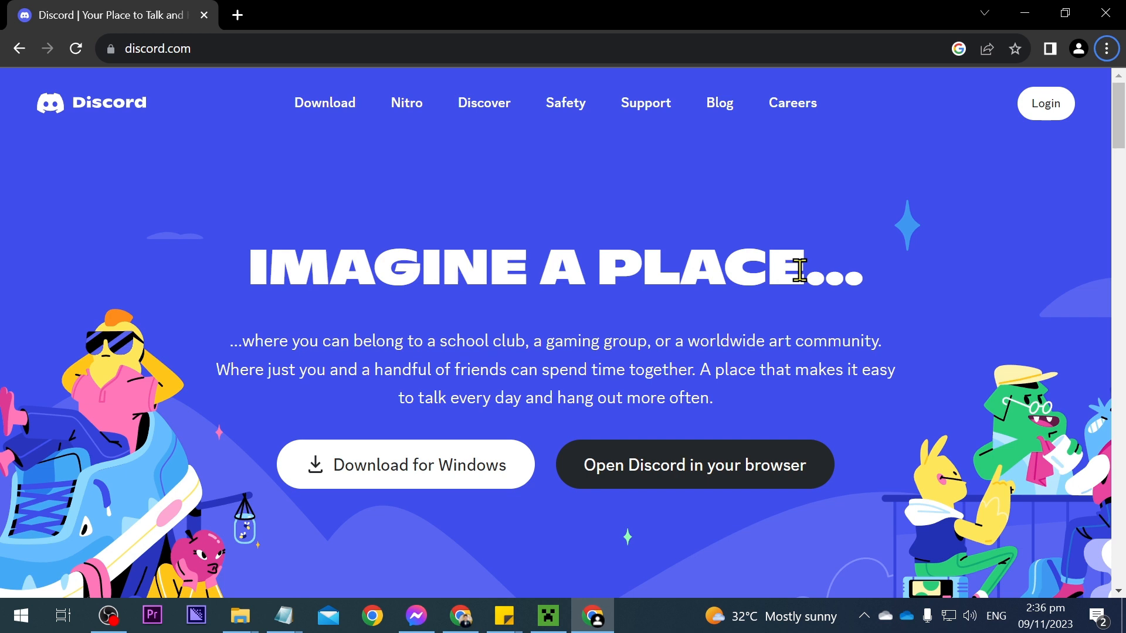
{"action": "mouse_move", "coordinate": [399, 12]}
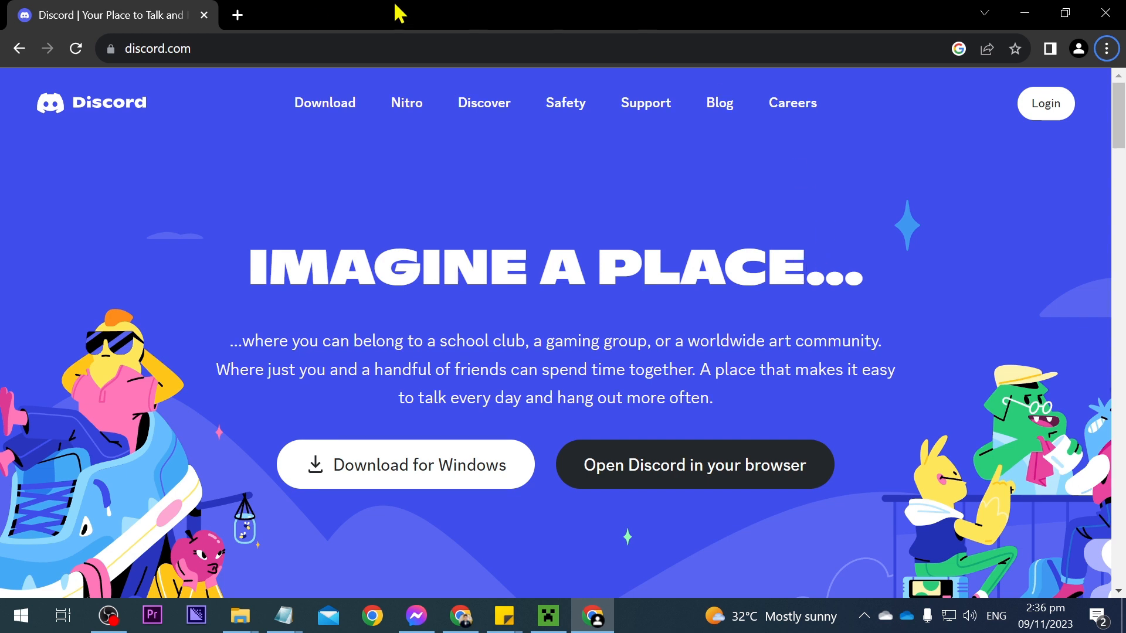
{"action": "mouse_move", "coordinate": [217, 153]}
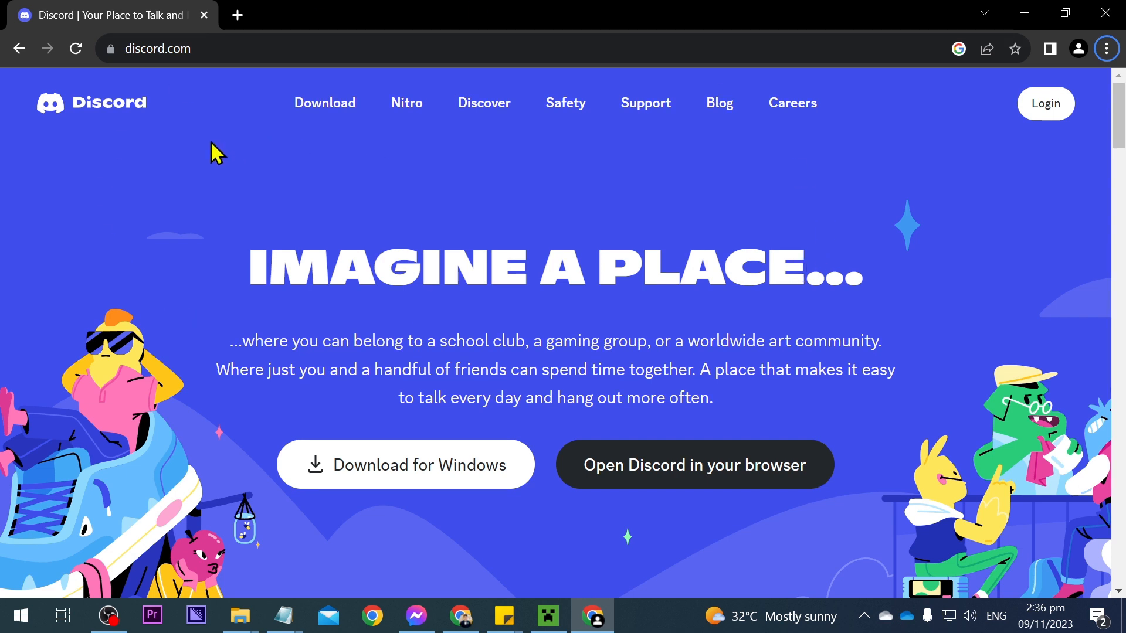
{"action": "mouse_move", "coordinate": [1046, 103]}
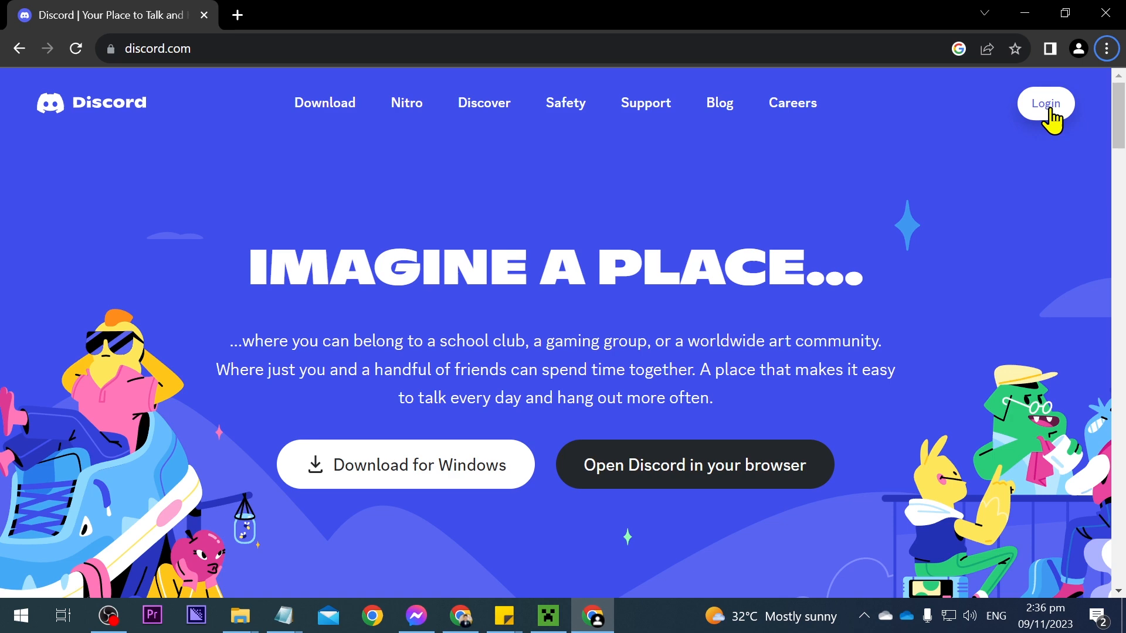
- Go from Discord's Login page to the Register form for a new account
{"action": "left_click", "coordinate": [1043, 102]}
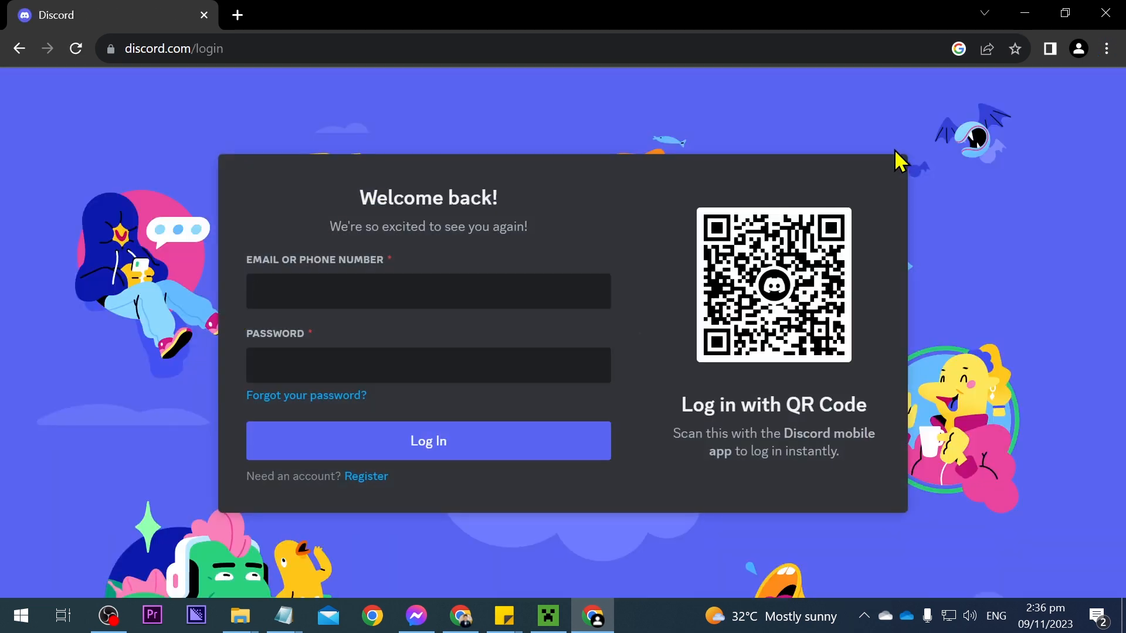
{"action": "mouse_move", "coordinate": [437, 487]}
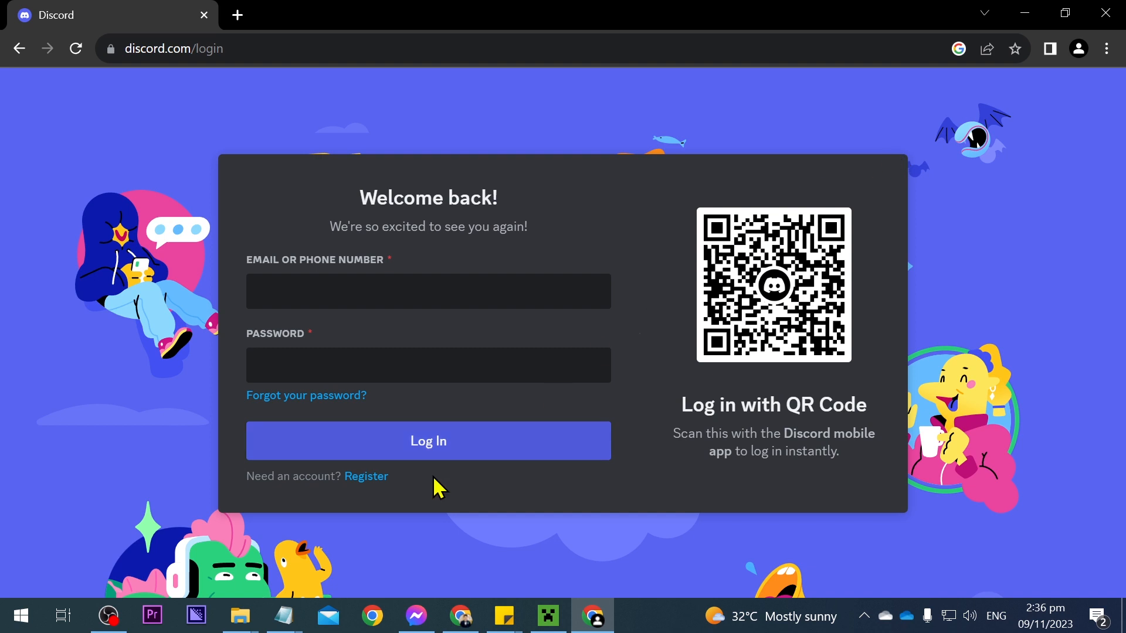
{"action": "left_click", "coordinate": [365, 476]}
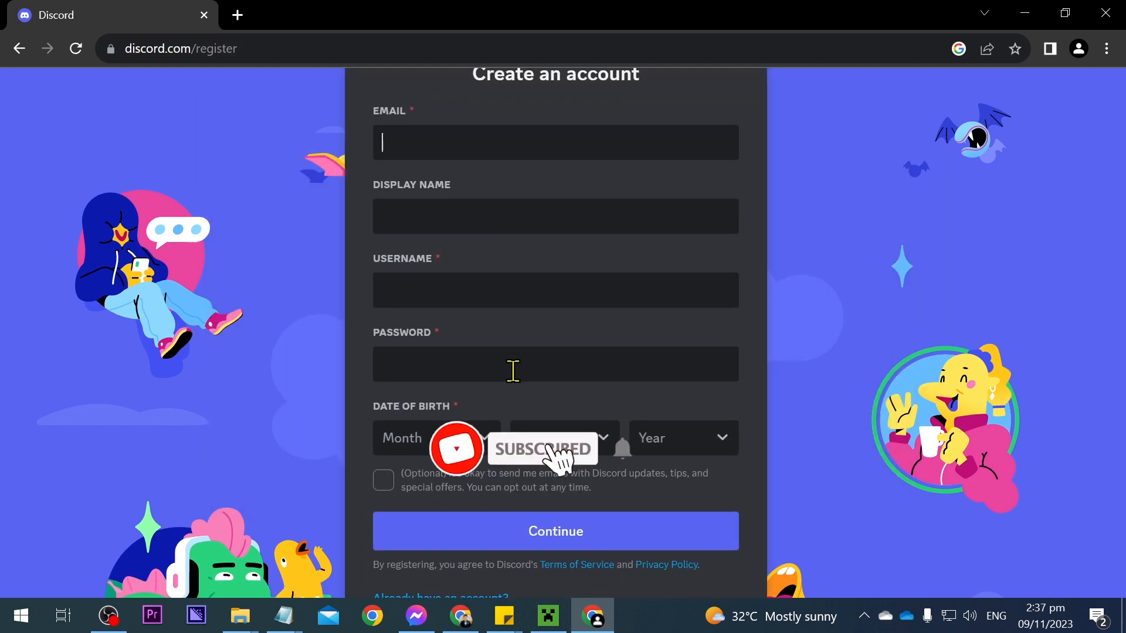
{"action": "mouse_move", "coordinate": [469, 157]}
{"action": "type", "text": "1998"}
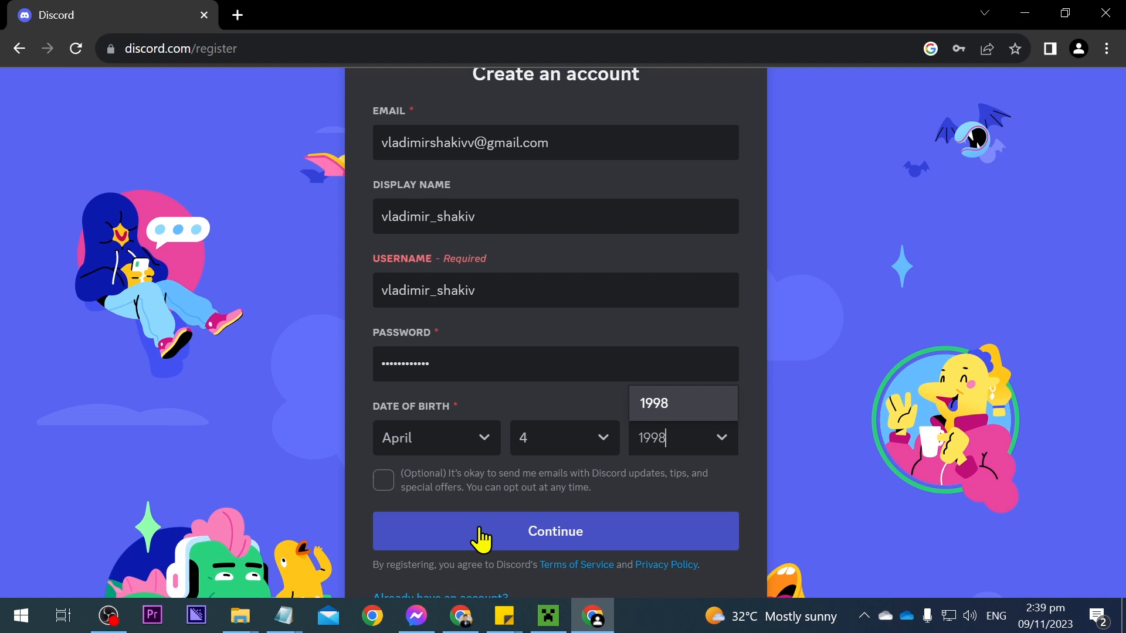
- Submit the registration details, pass the hCaptcha check, and dismiss the first-server prompt
{"action": "left_click", "coordinate": [555, 532]}
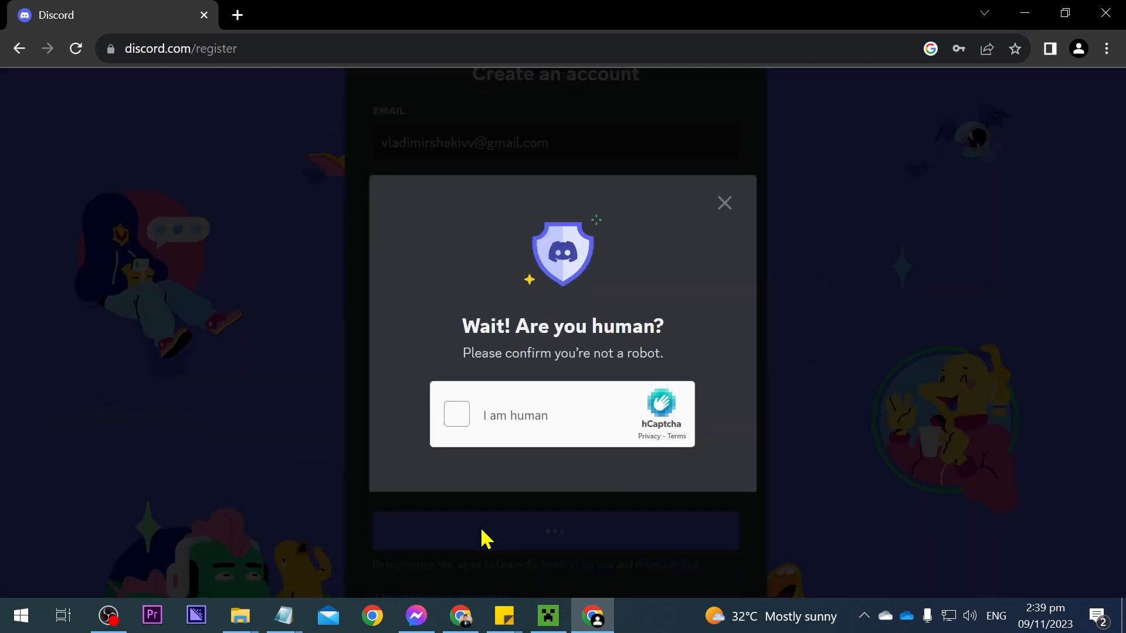
{"action": "left_click", "coordinate": [456, 415]}
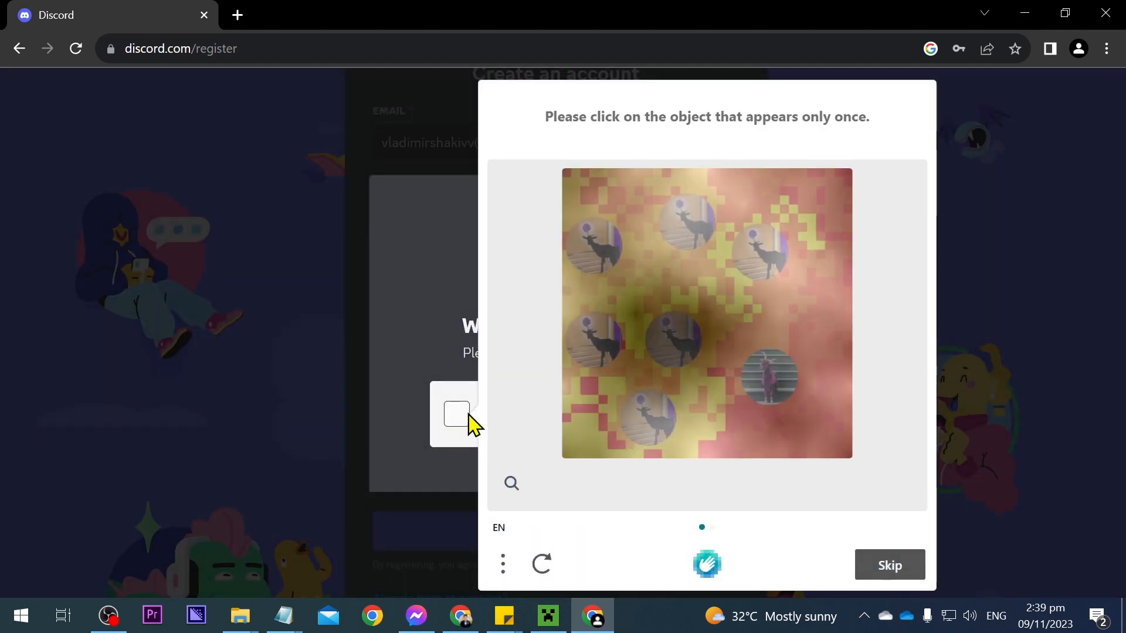
{"action": "mouse_move", "coordinate": [779, 223]}
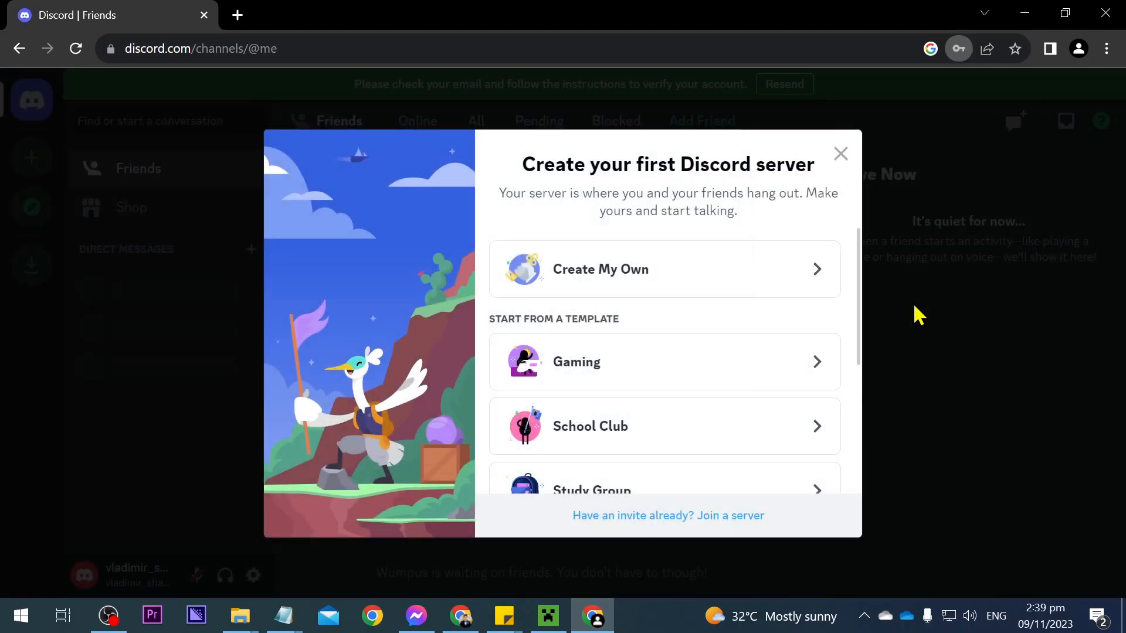
{"action": "mouse_move", "coordinate": [829, 186]}
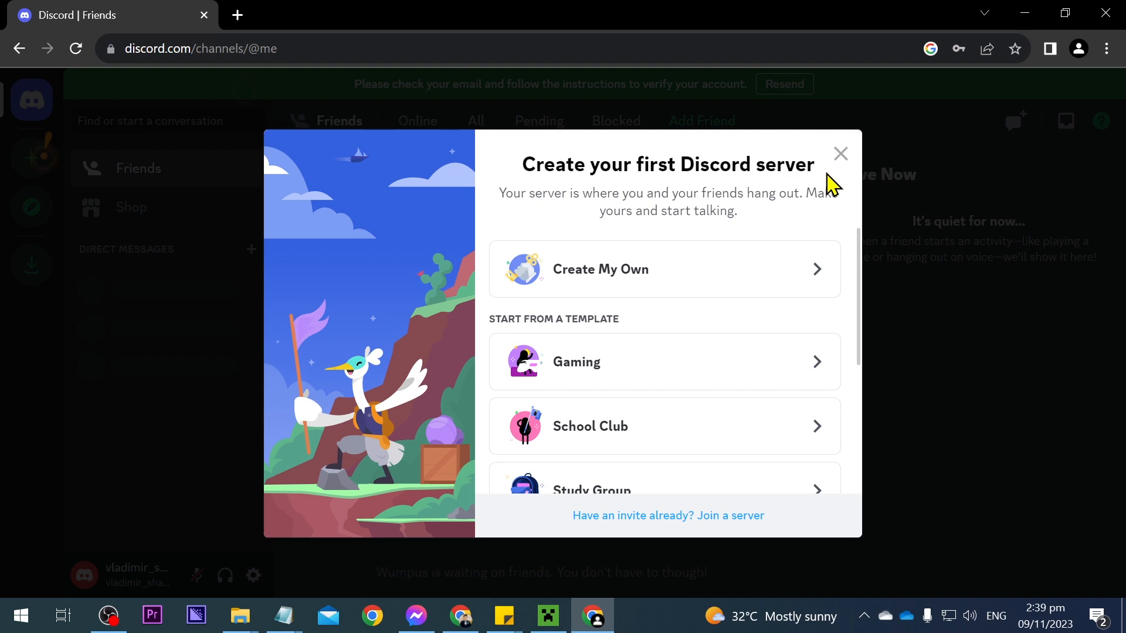
{"action": "left_click", "coordinate": [839, 153]}
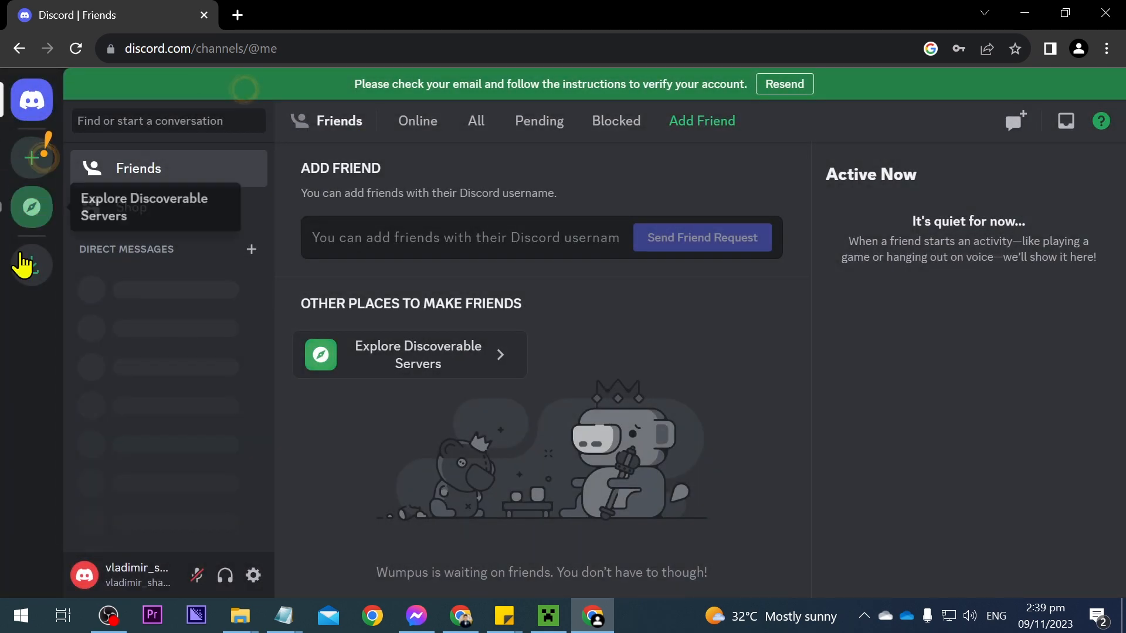
- Open User Settings from the gear icon beside the username
{"action": "left_click", "coordinate": [252, 575]}
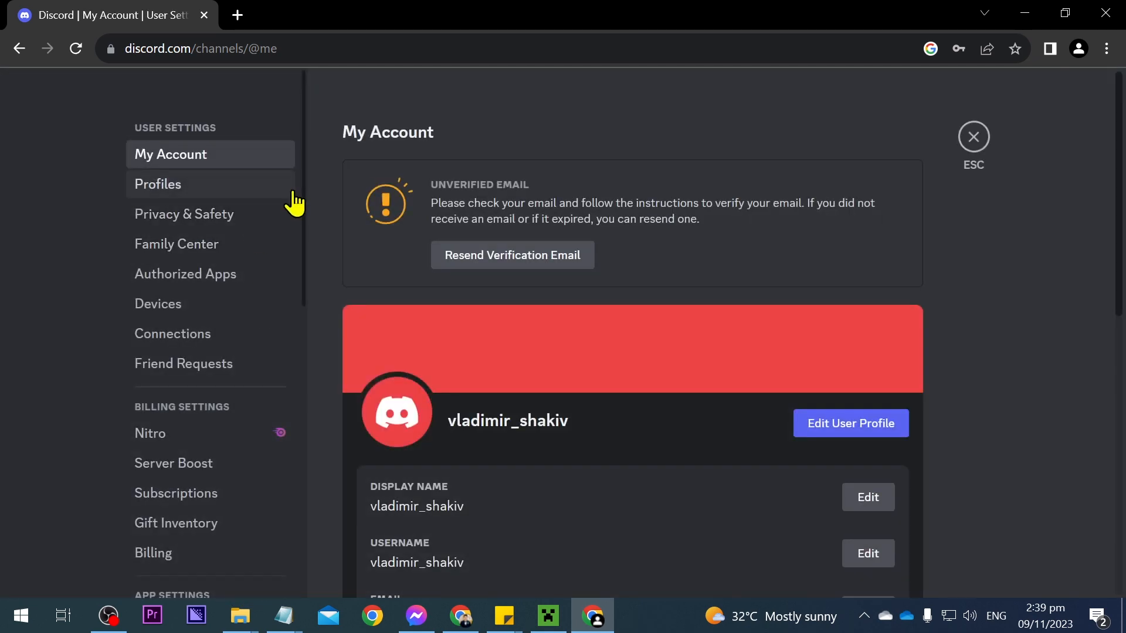
{"action": "mouse_move", "coordinate": [609, 311]}
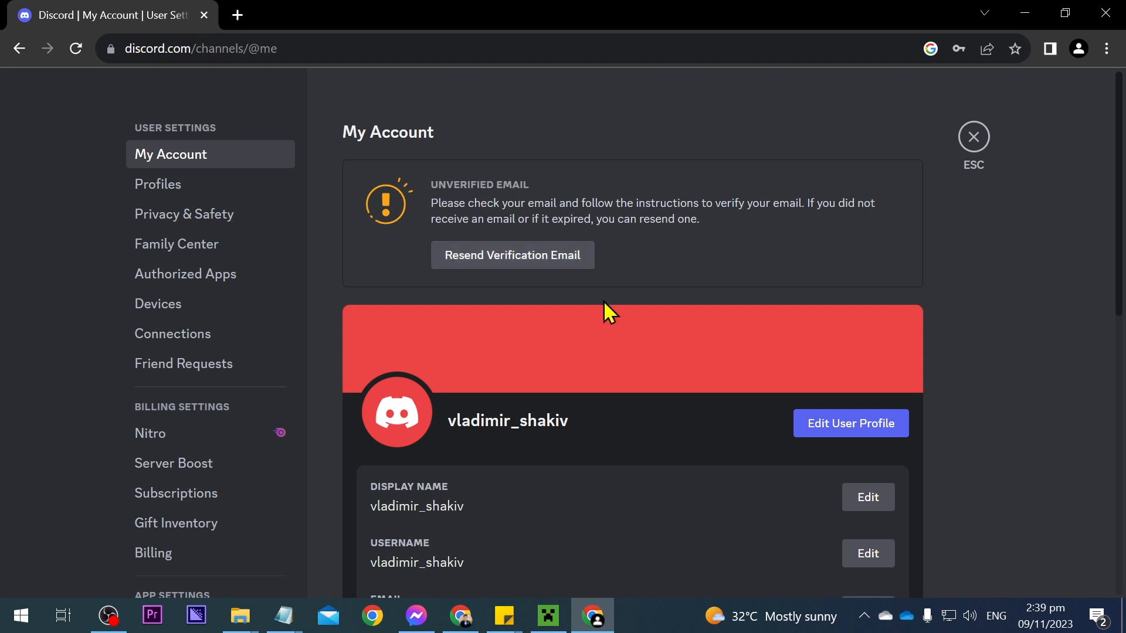
{"action": "mouse_move", "coordinate": [524, 273]}
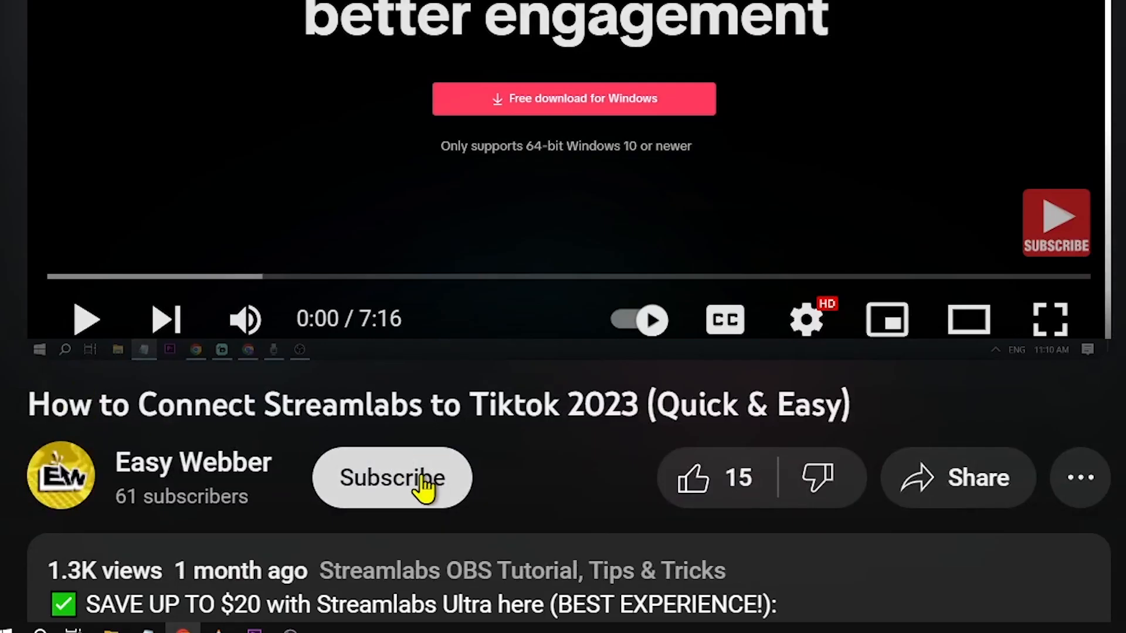
- Subscribe to the Streamlabs tutorial's channel and like the video
{"action": "left_click", "coordinate": [391, 477]}
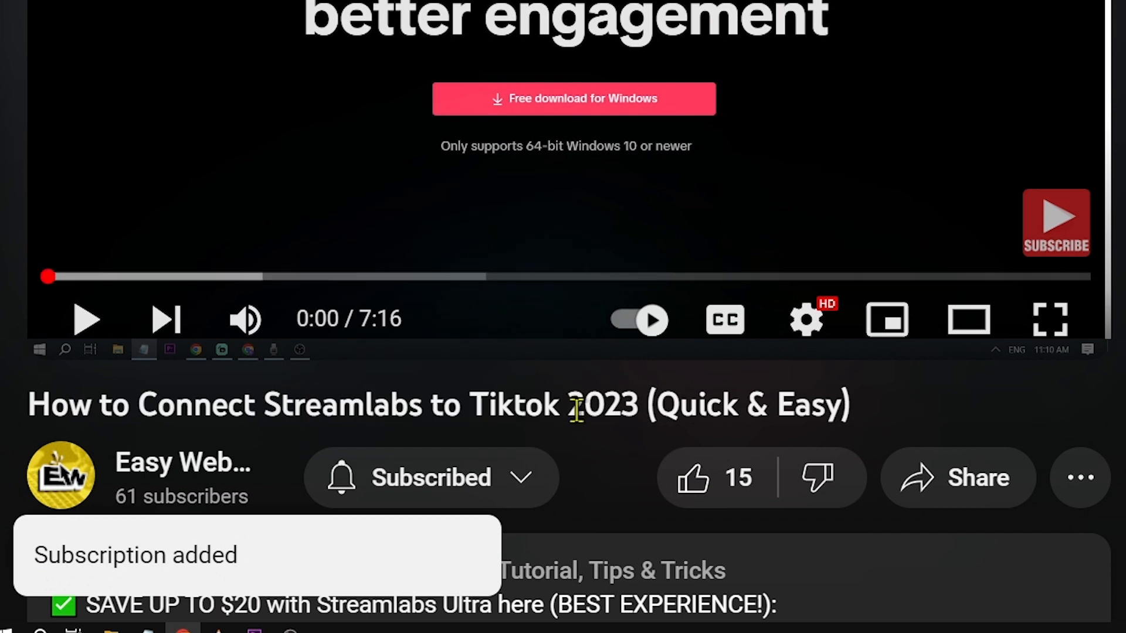
{"action": "left_click", "coordinate": [691, 477]}
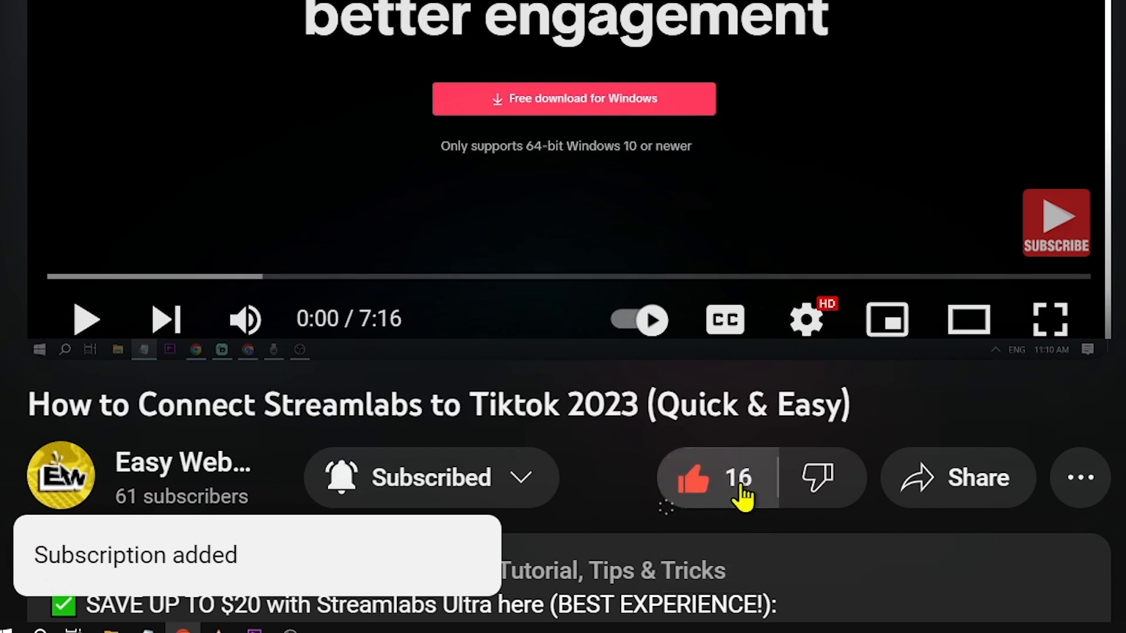